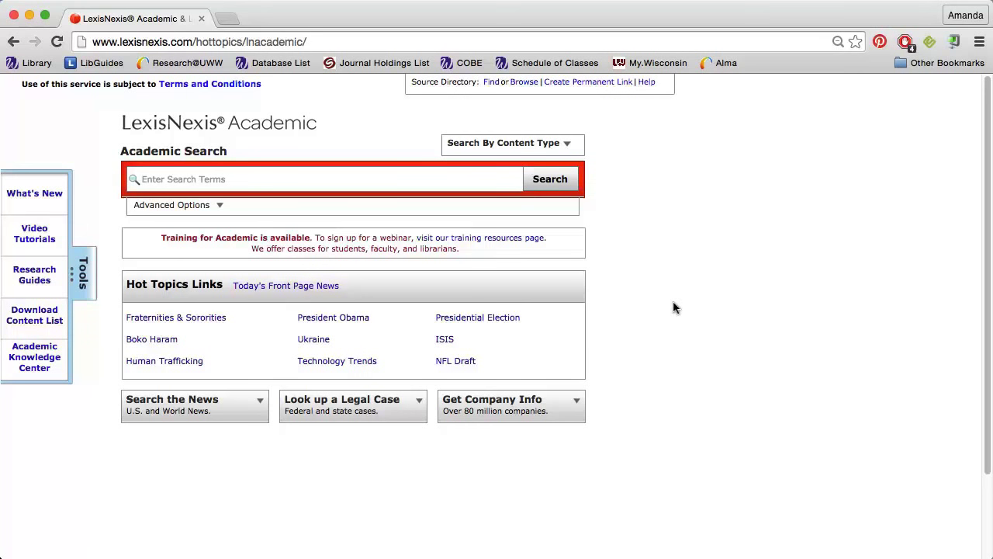
mouse_move(595, 388)
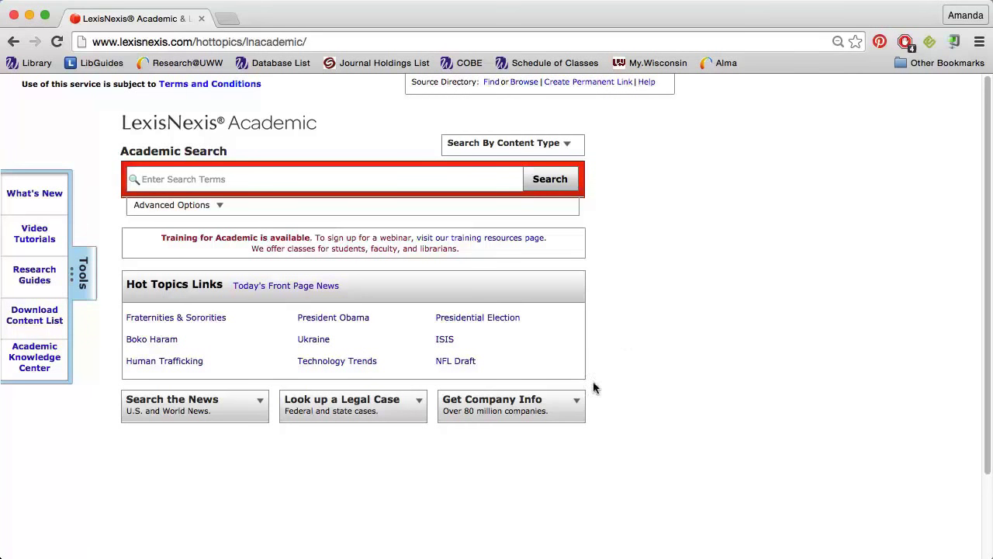
Expand Get Company Info and enter 'Google' as the company name.
click(510, 404)
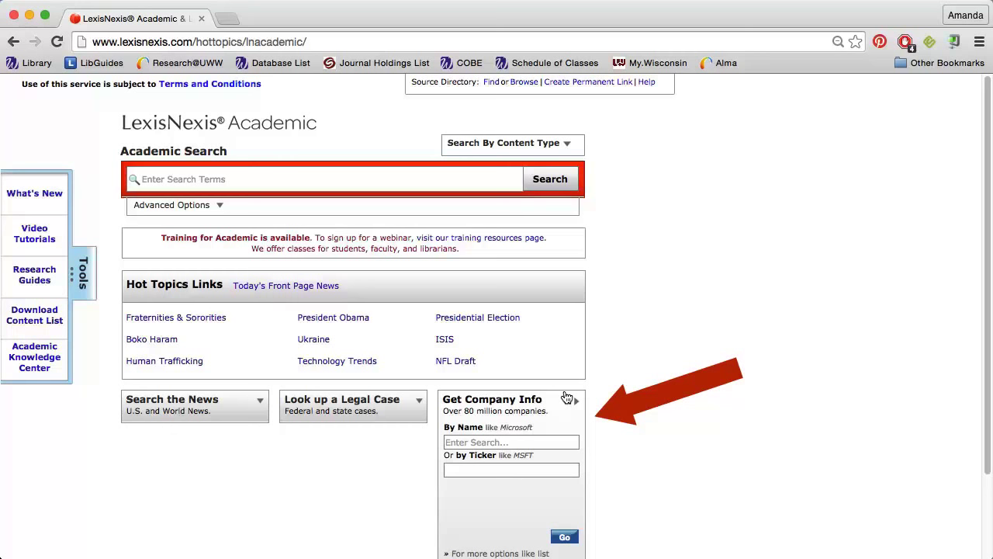
click(511, 441)
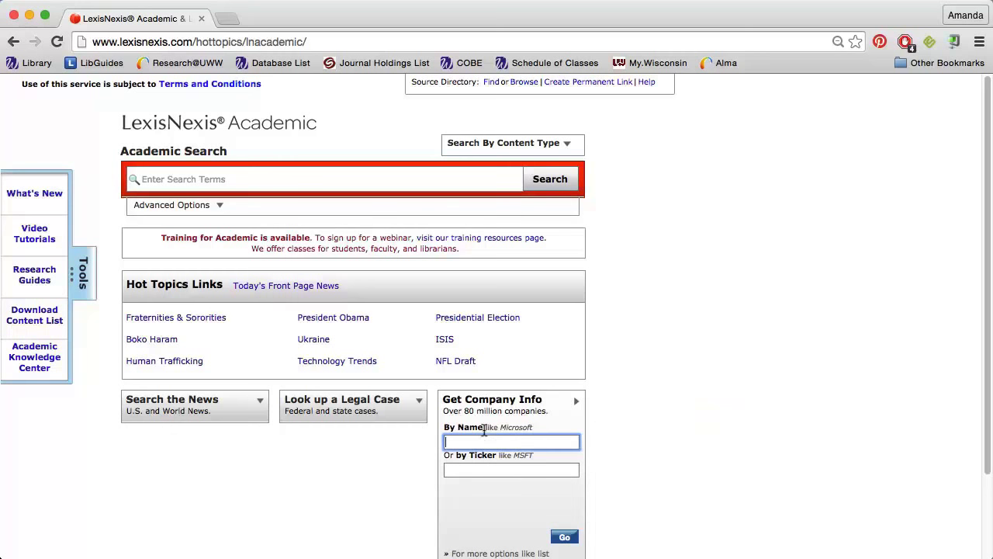
text(Google)
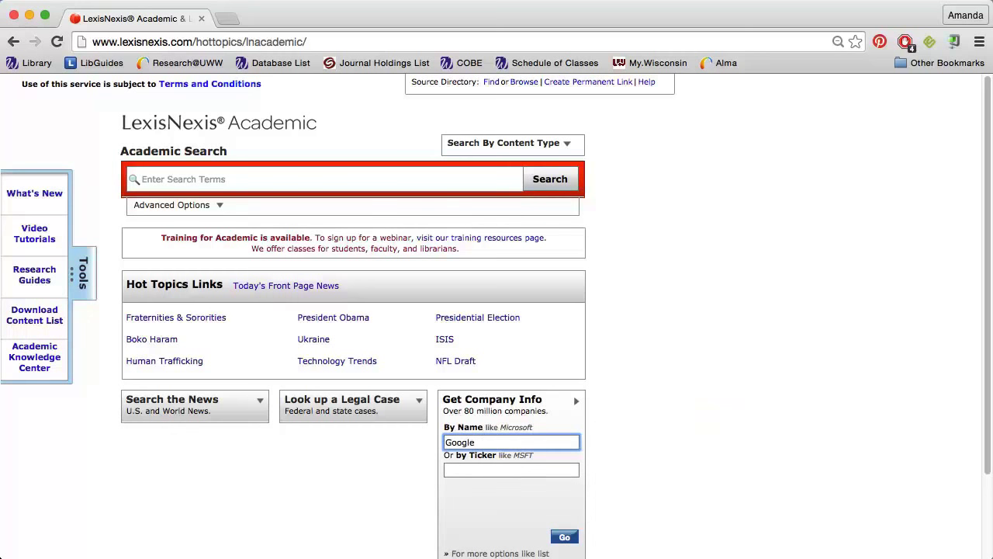
Search by name, listing the top 3 of 187 matches led by Google Inc.
click(570, 538)
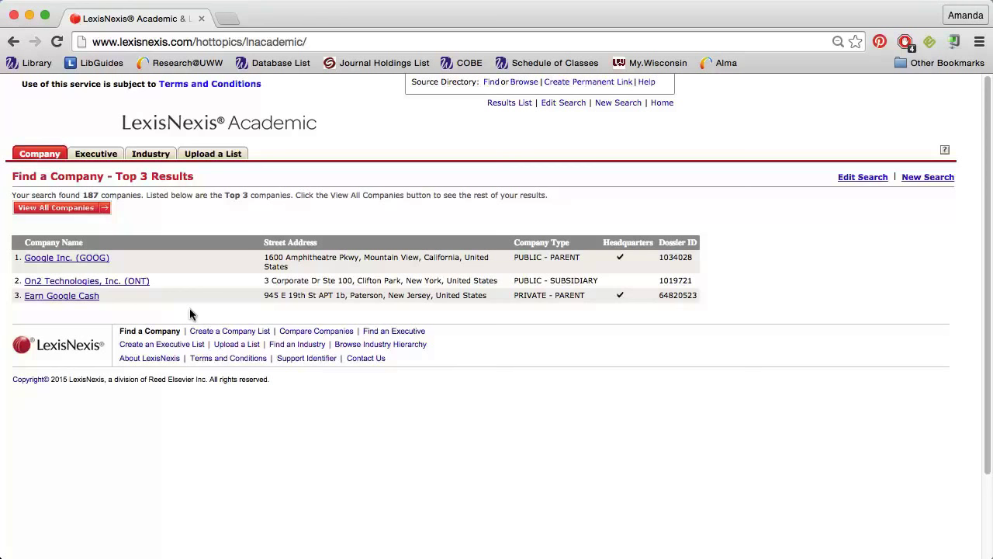
Open the Google Inc. (GOOG) dossier and scroll through its Snapshot Overview.
click(66, 257)
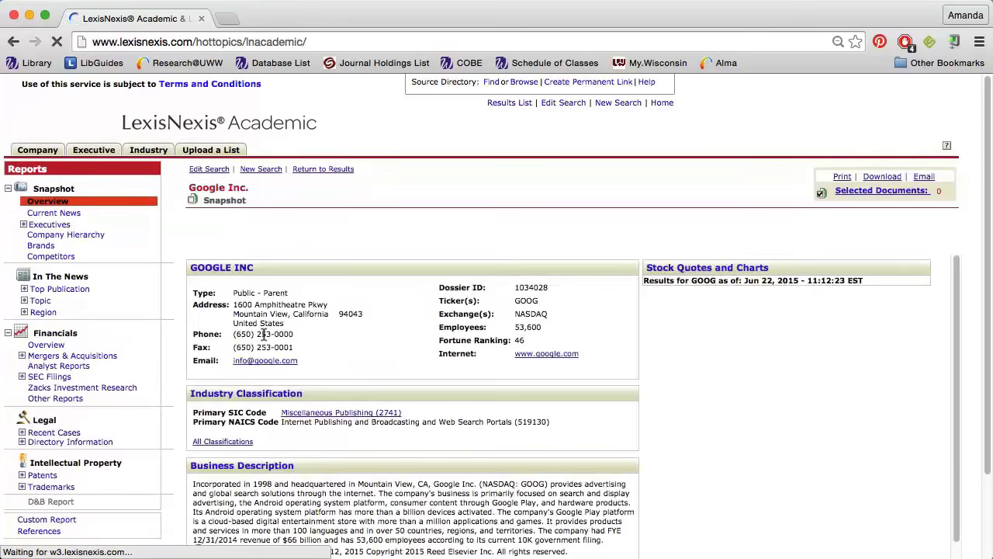
scroll(down, 3)
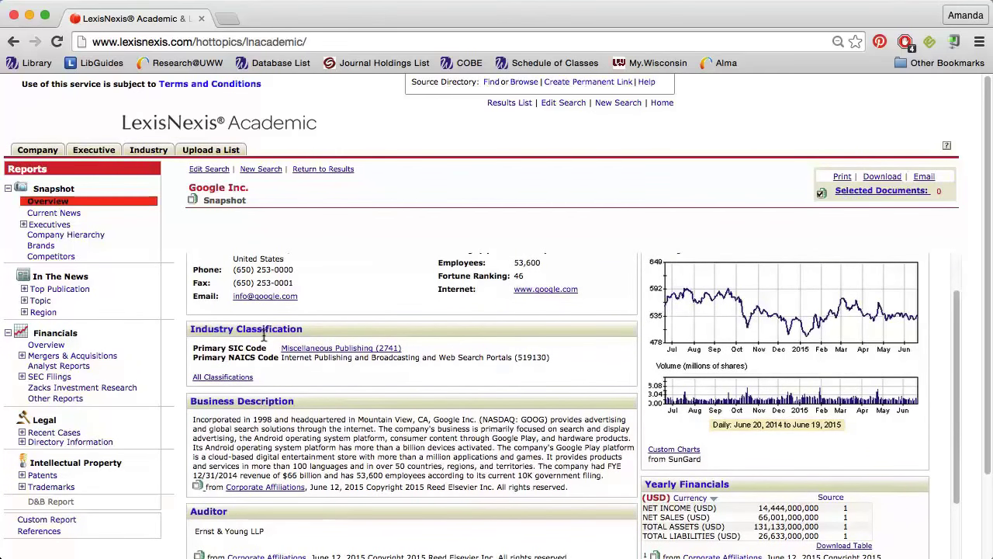
scroll(down, 3)
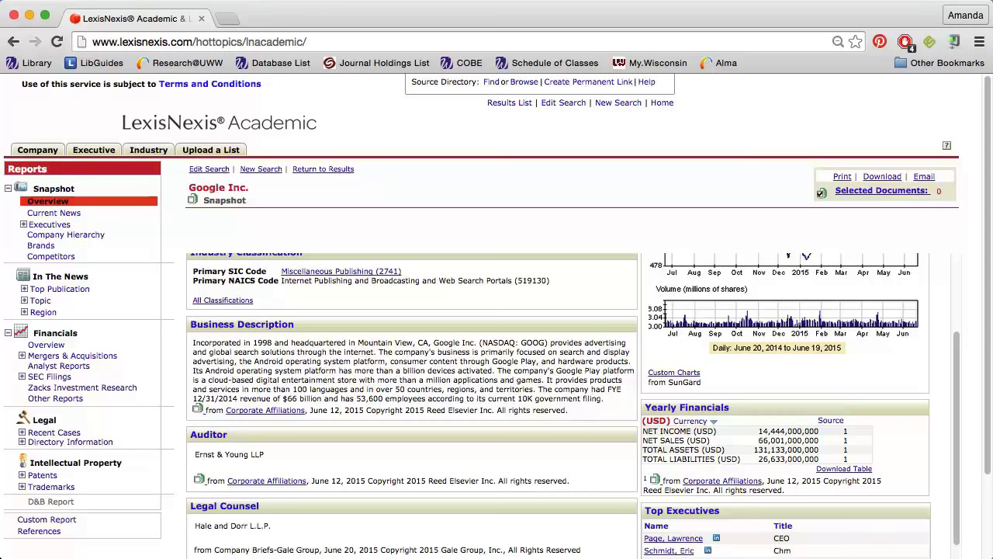
View Google's Executive Contacts, then its Company Hierarchy of parent and subsidiaries.
click(23, 223)
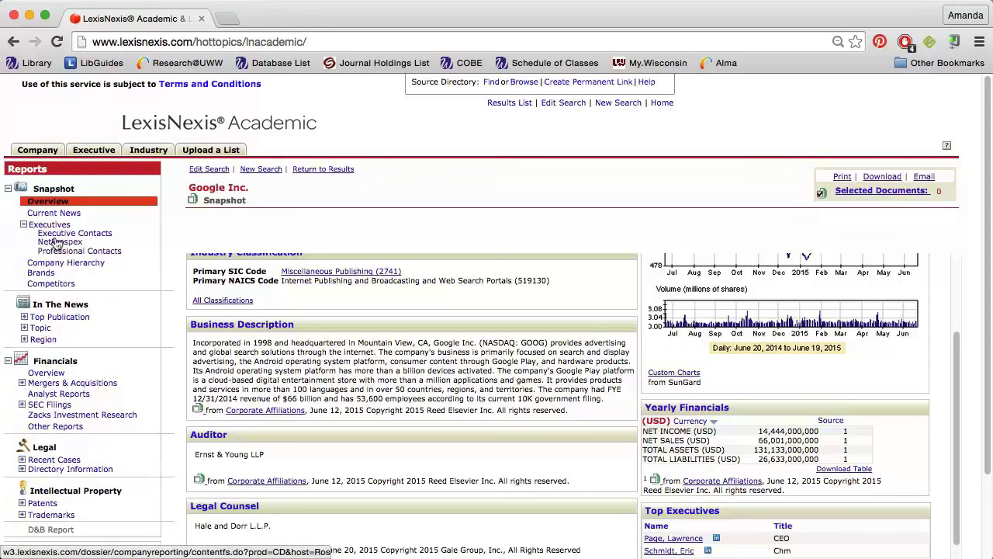
click(75, 233)
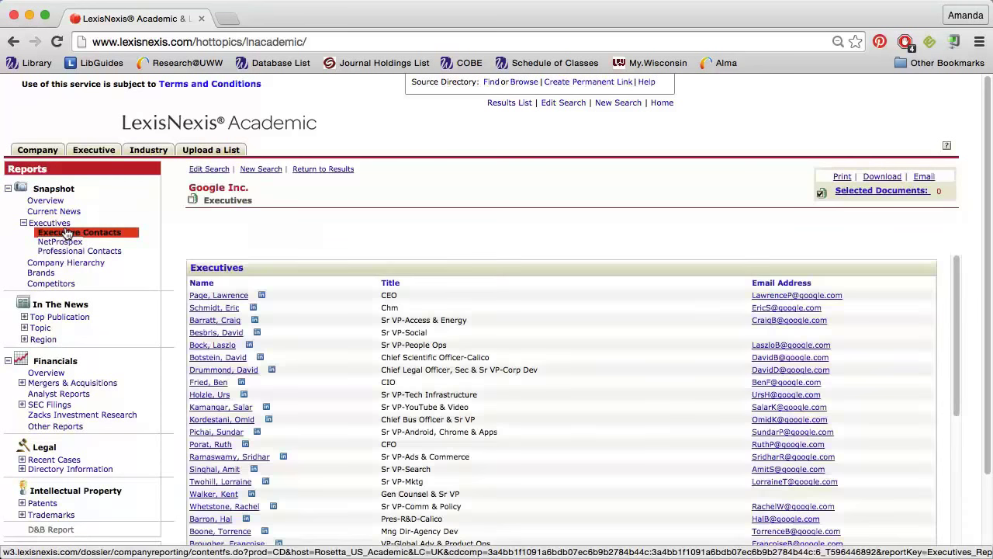
mouse_move(72, 263)
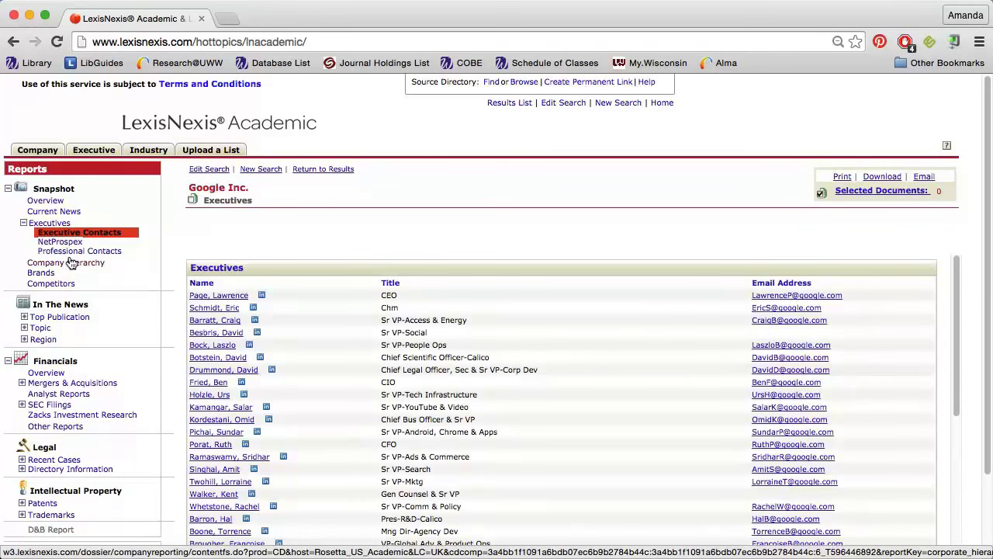
click(66, 261)
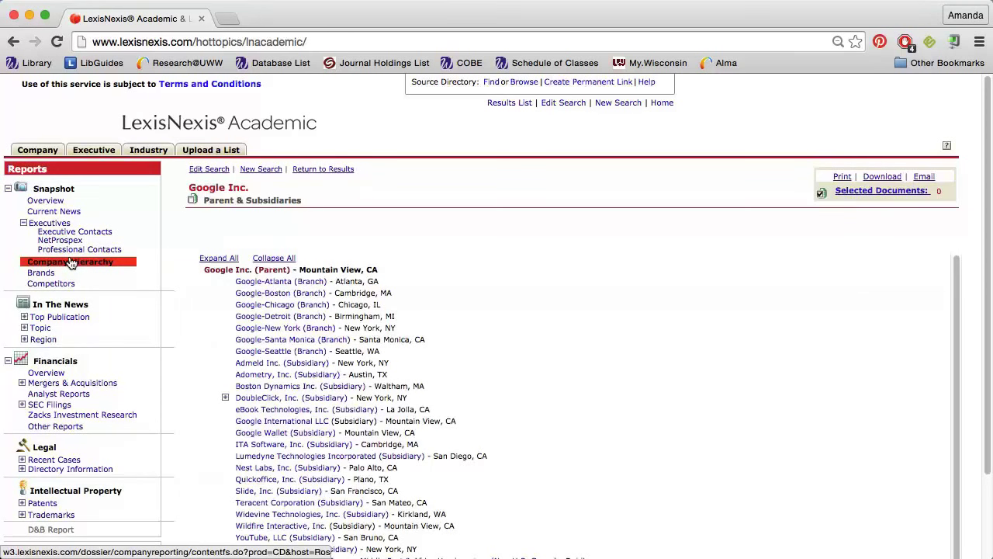
mouse_move(61, 265)
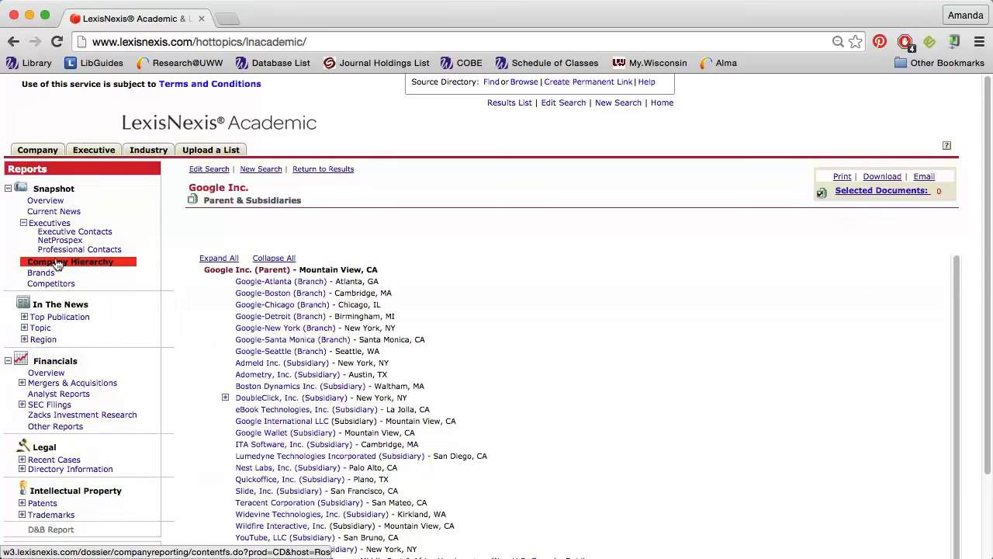
View Google's Brands list, then its Competitors list.
click(41, 273)
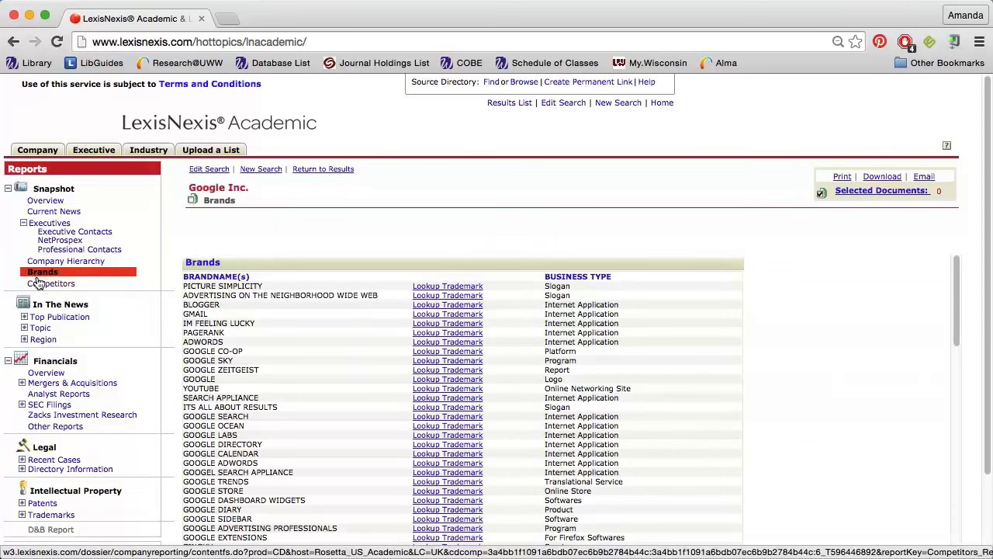
click(52, 282)
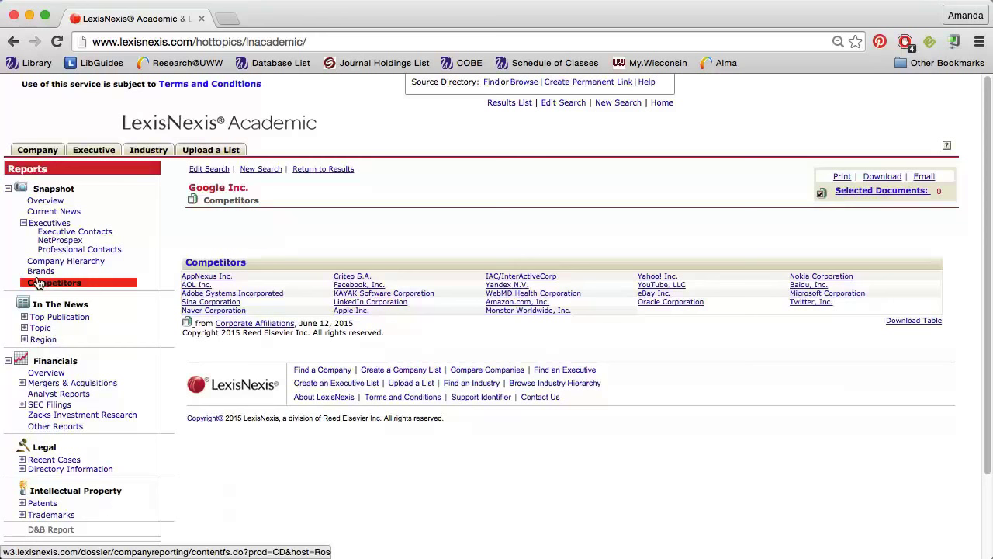
View Google's Financials Overview, then the Custom Report section chooser.
click(46, 344)
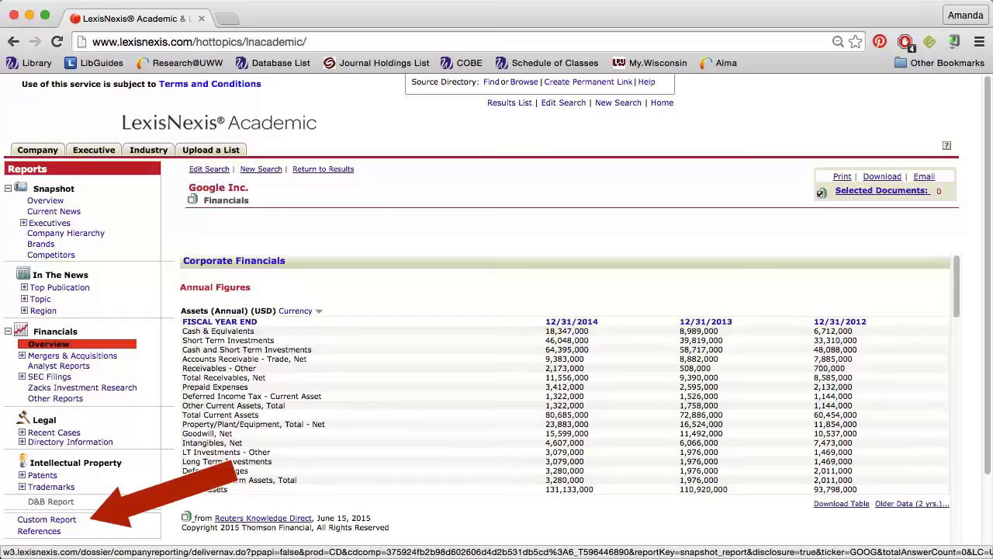
click(46, 519)
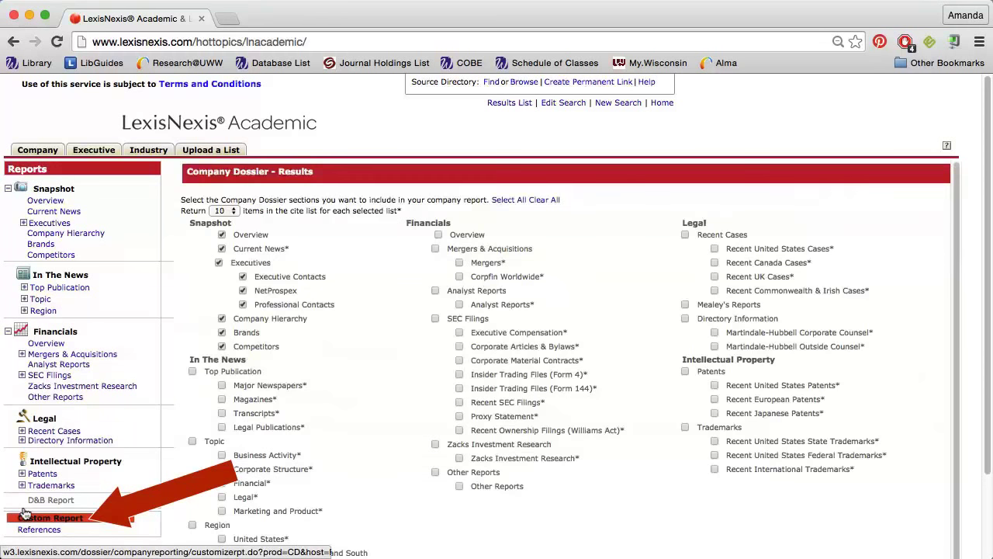